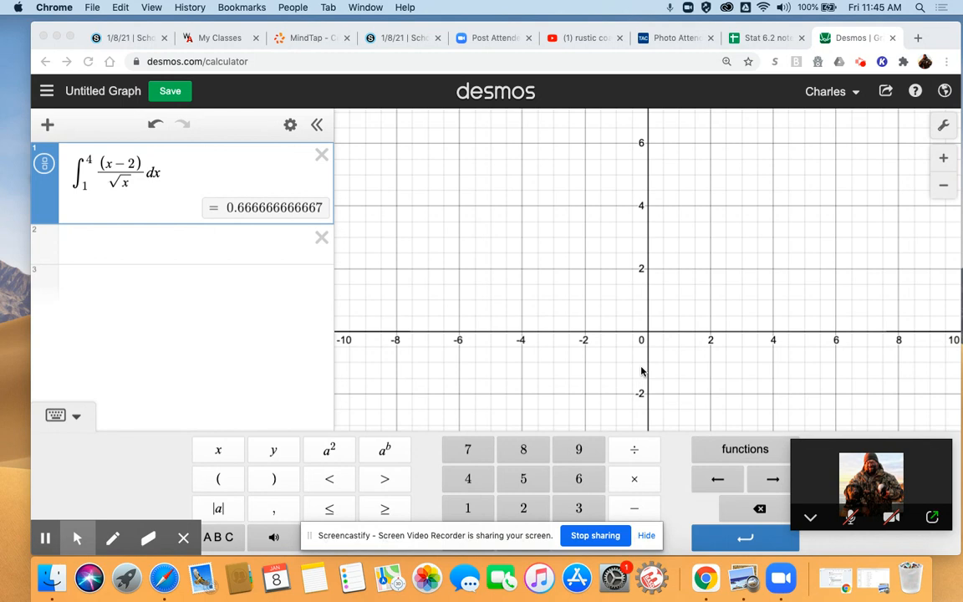
{"action": "mouse_move", "coordinate": [631, 364]}
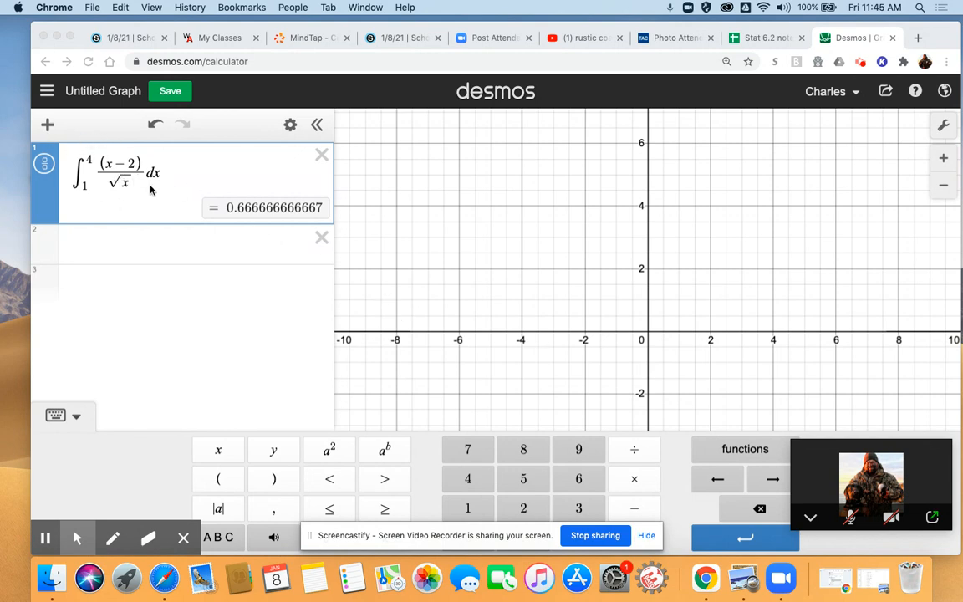
{"action": "mouse_move", "coordinate": [131, 198]}
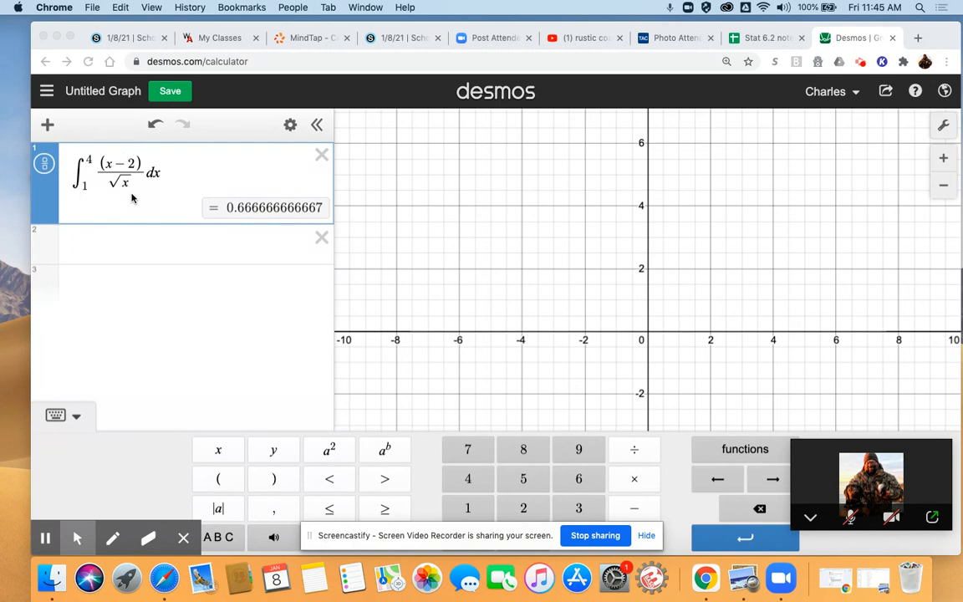
{"action": "mouse_move", "coordinate": [74, 157]}
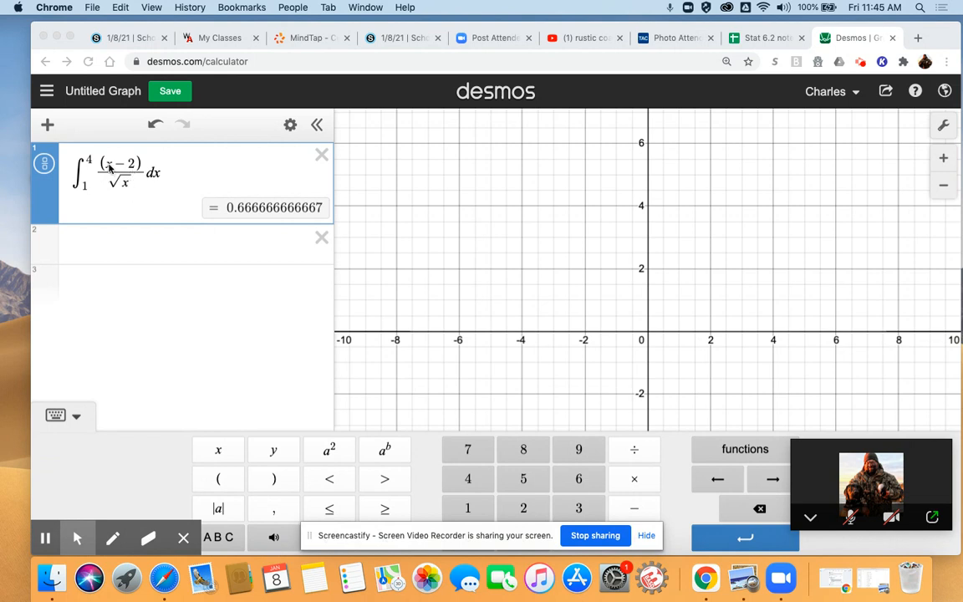
{"action": "mouse_move", "coordinate": [142, 188]}
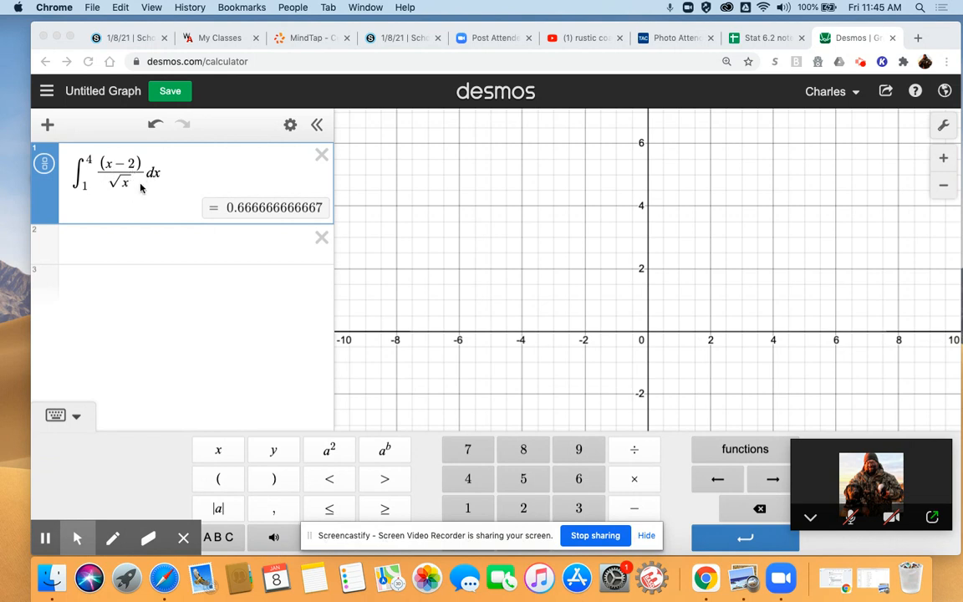
{"action": "mouse_move", "coordinate": [116, 207]}
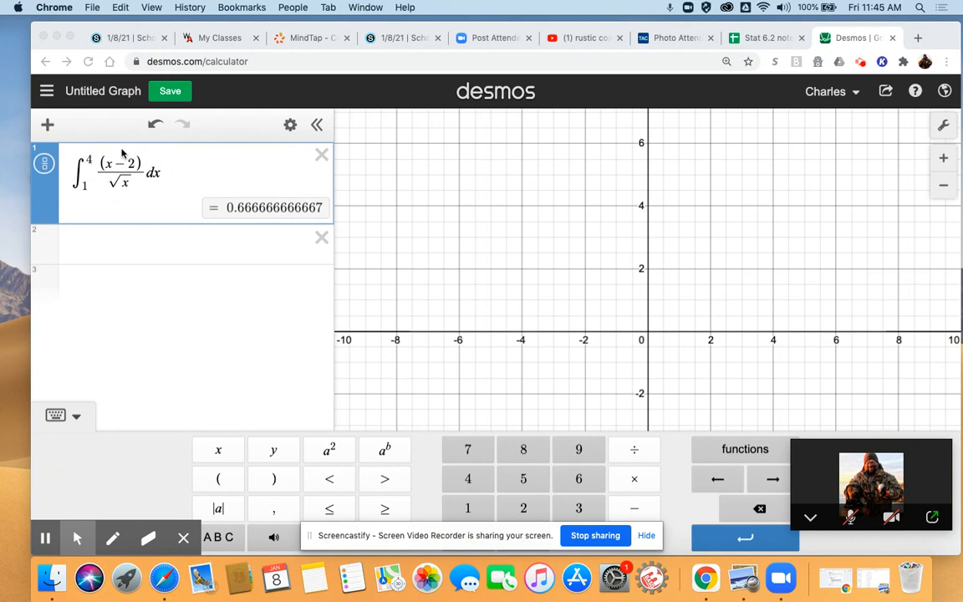
{"action": "mouse_move", "coordinate": [191, 196]}
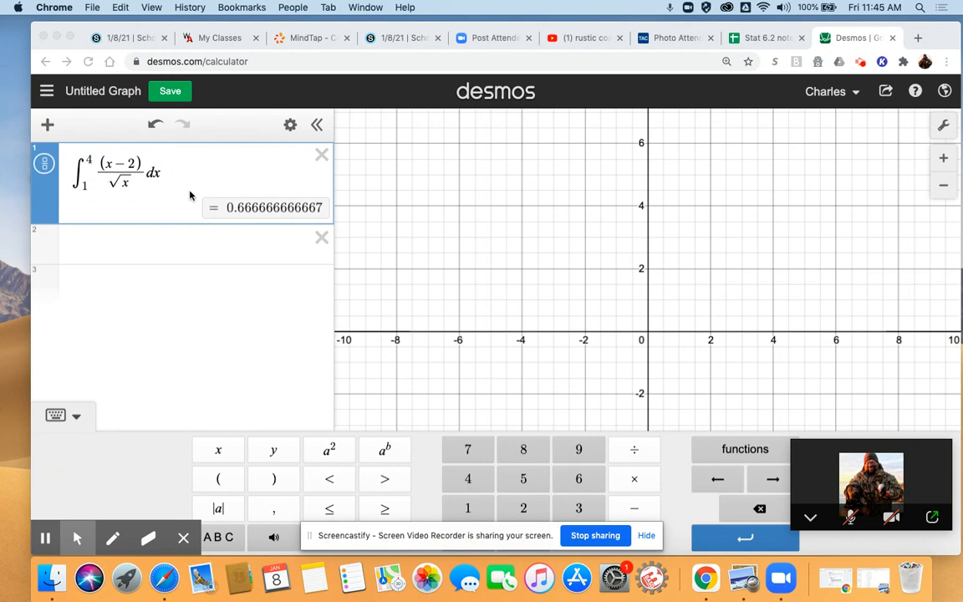
{"action": "mouse_move", "coordinate": [257, 218]}
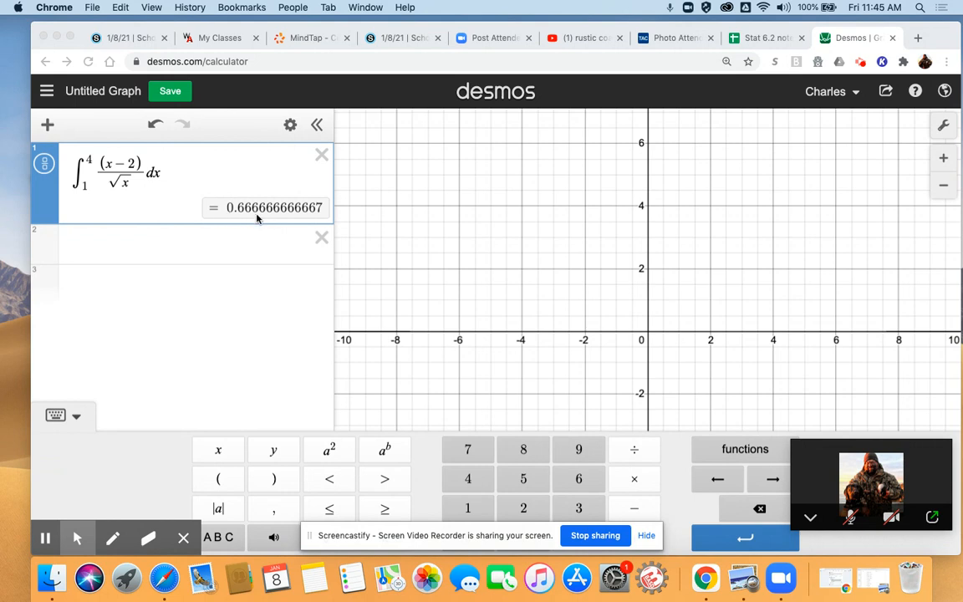
{"action": "mouse_move", "coordinate": [350, 235]}
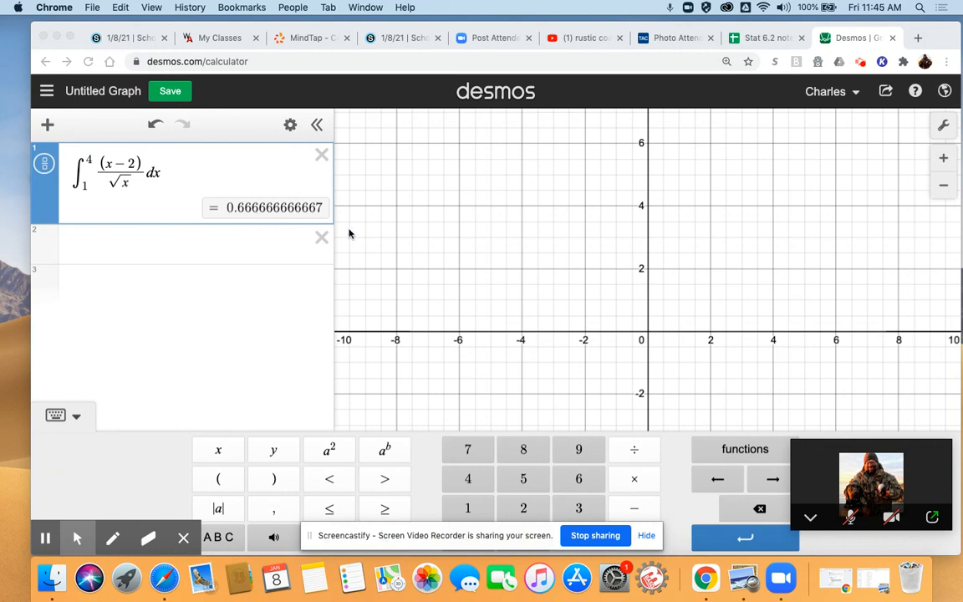
{"action": "mouse_move", "coordinate": [198, 213]}
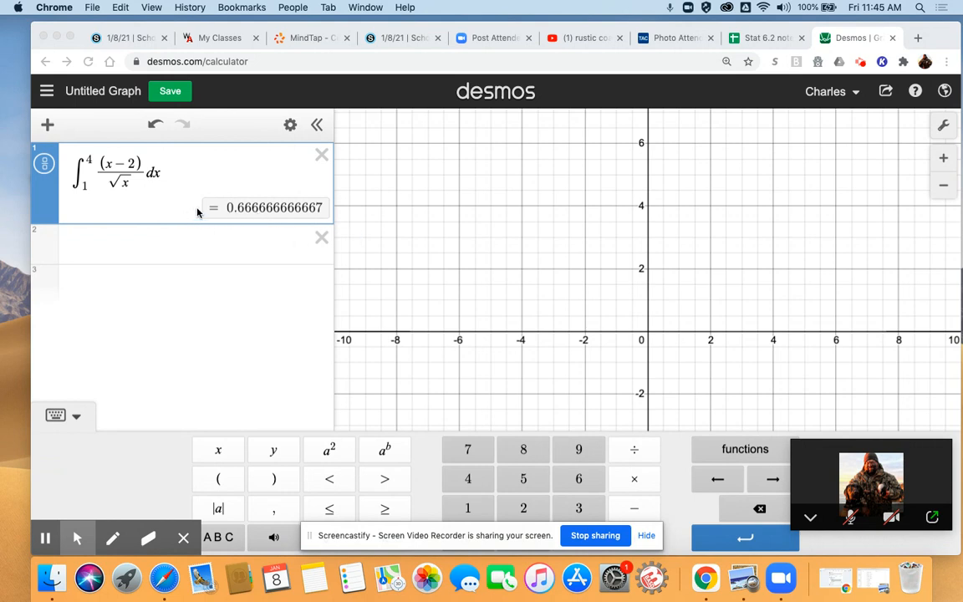
{"action": "mouse_move", "coordinate": [190, 206]}
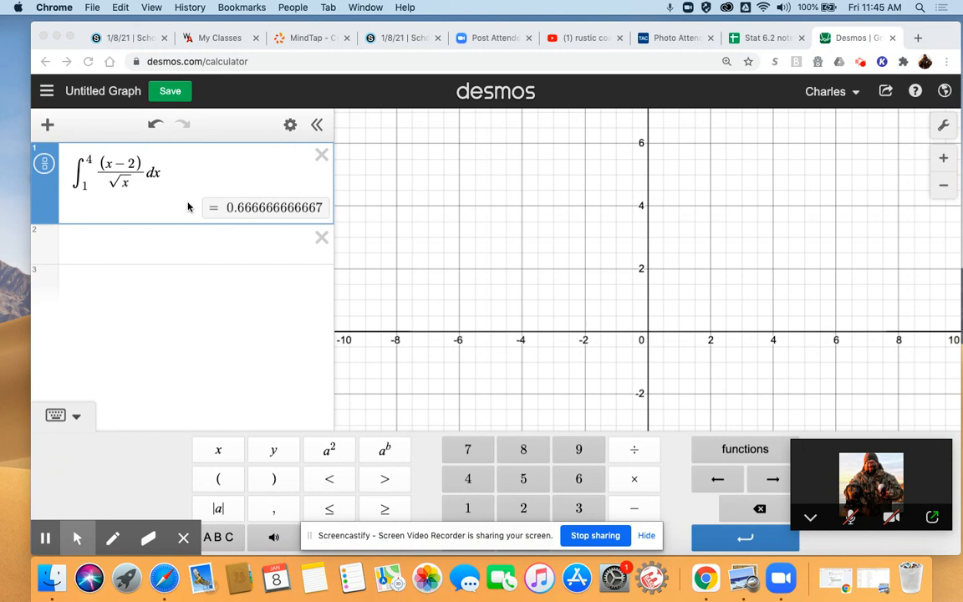
{"action": "mouse_move", "coordinate": [68, 425]}
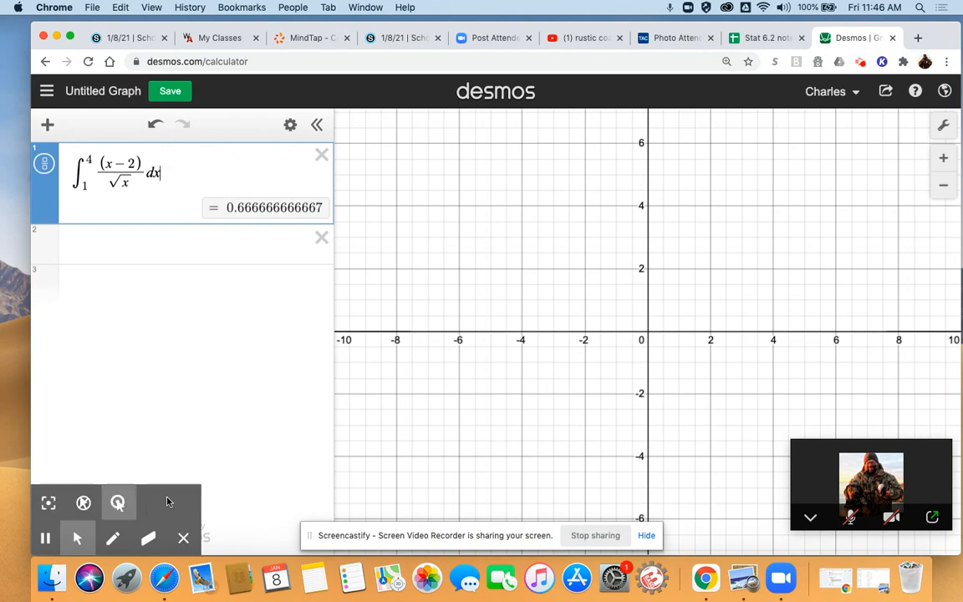
{"action": "mouse_move", "coordinate": [183, 538]}
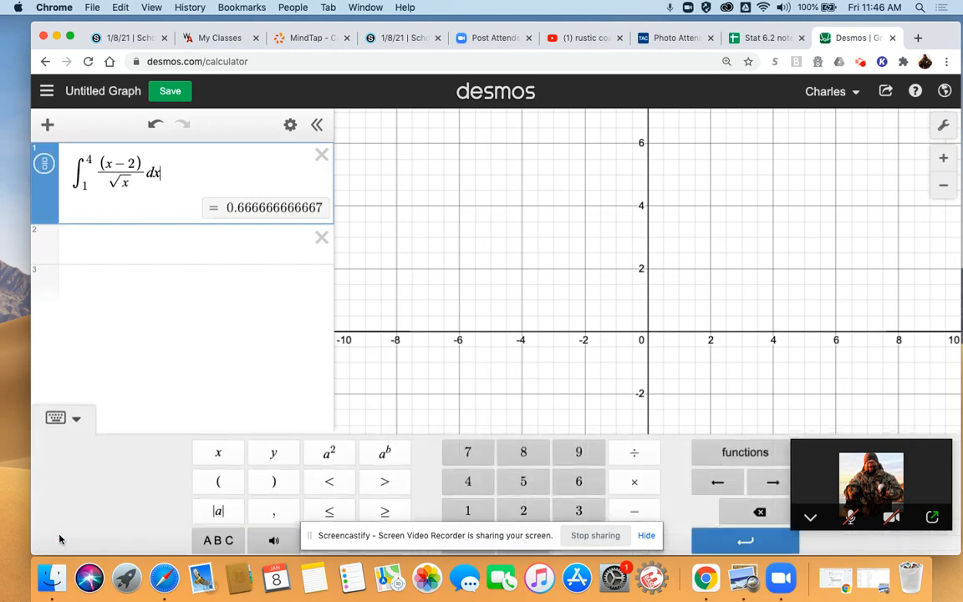
{"action": "mouse_move", "coordinate": [586, 476]}
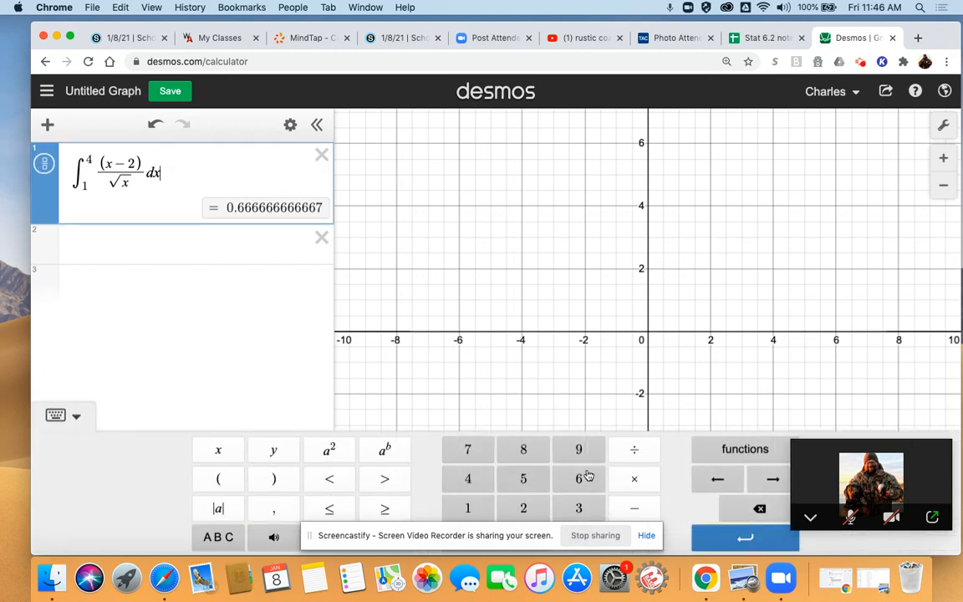
Insert a second integral from the functions keypad with bounds 1 to 4, integrand left empty
{"action": "left_click", "coordinate": [743, 449]}
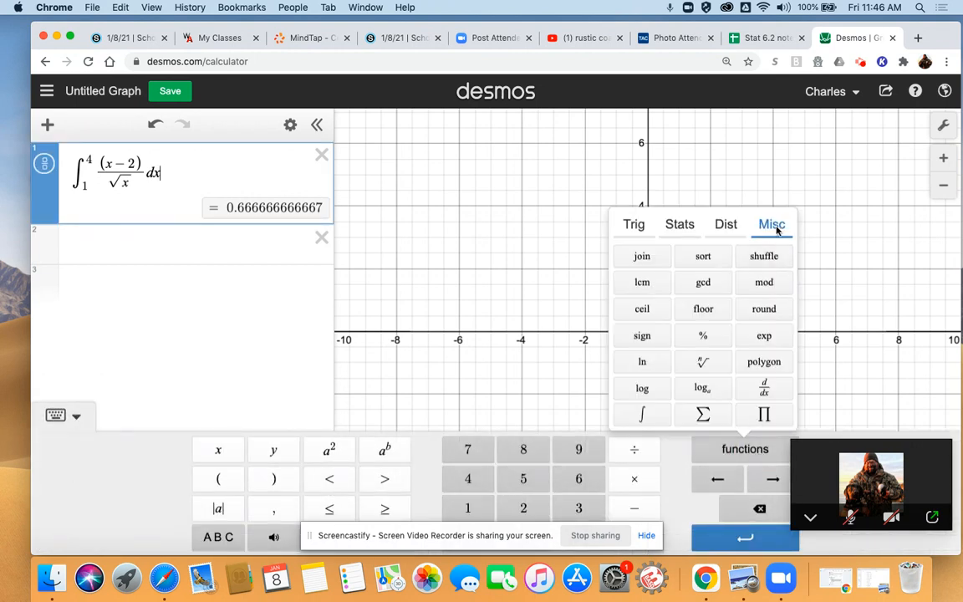
{"action": "mouse_move", "coordinate": [641, 414]}
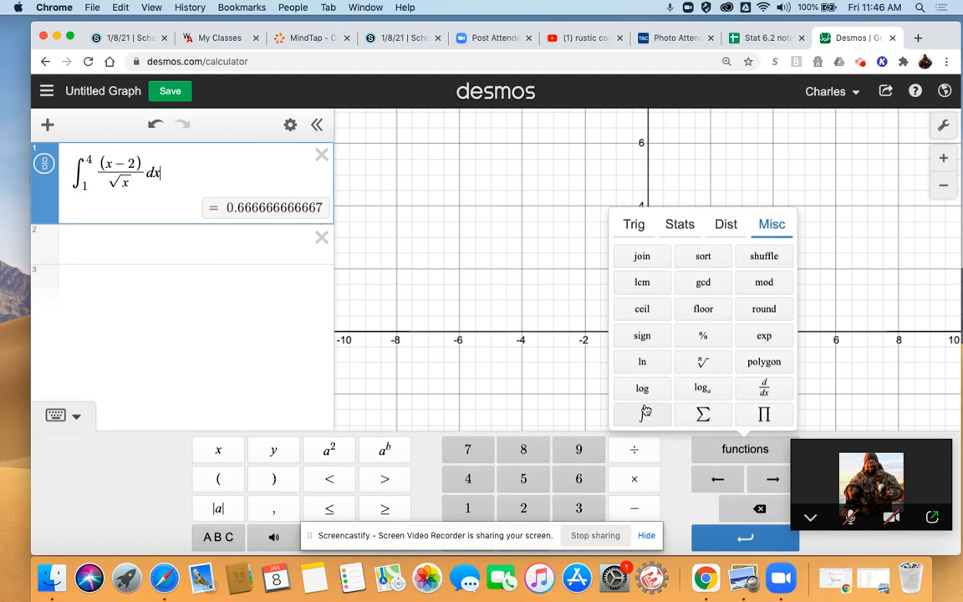
{"action": "mouse_move", "coordinate": [642, 414]}
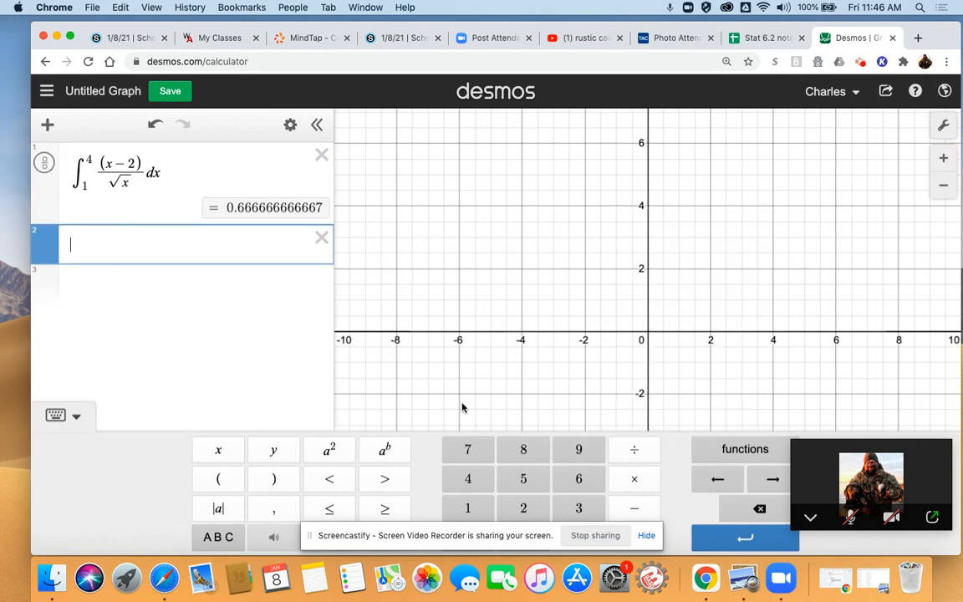
{"action": "left_click", "coordinate": [744, 449]}
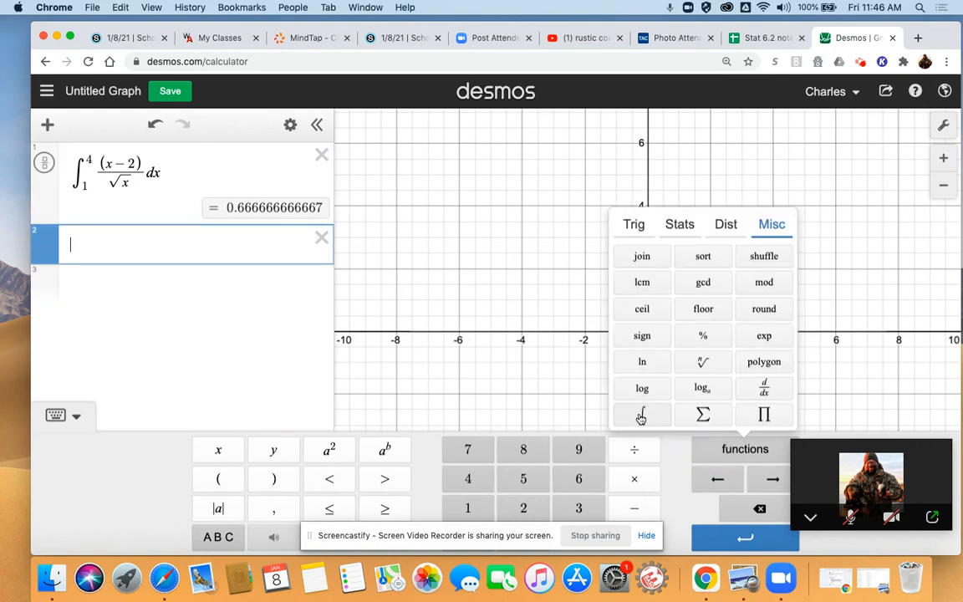
{"action": "left_click", "coordinate": [641, 415]}
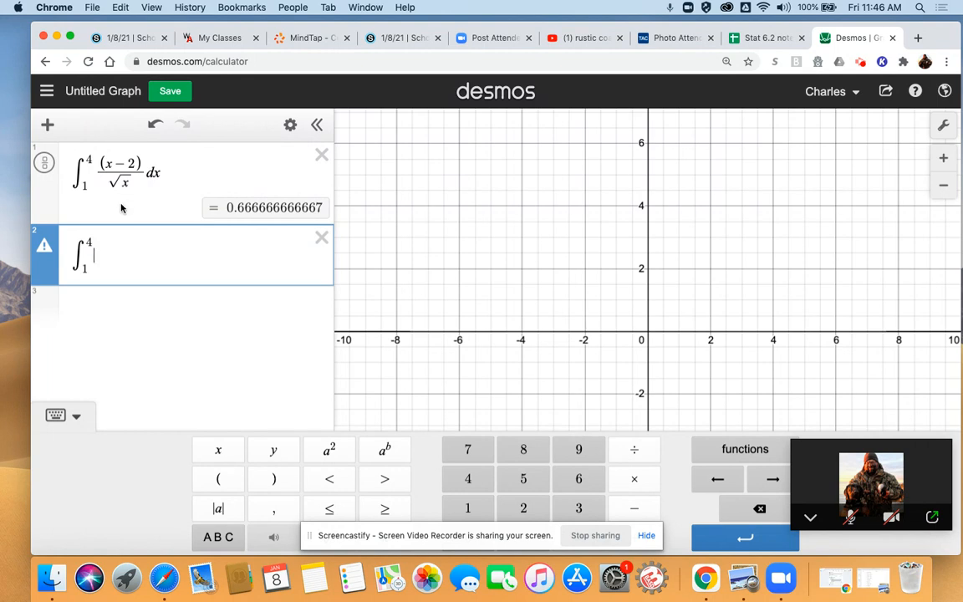
{"action": "mouse_move", "coordinate": [121, 211]}
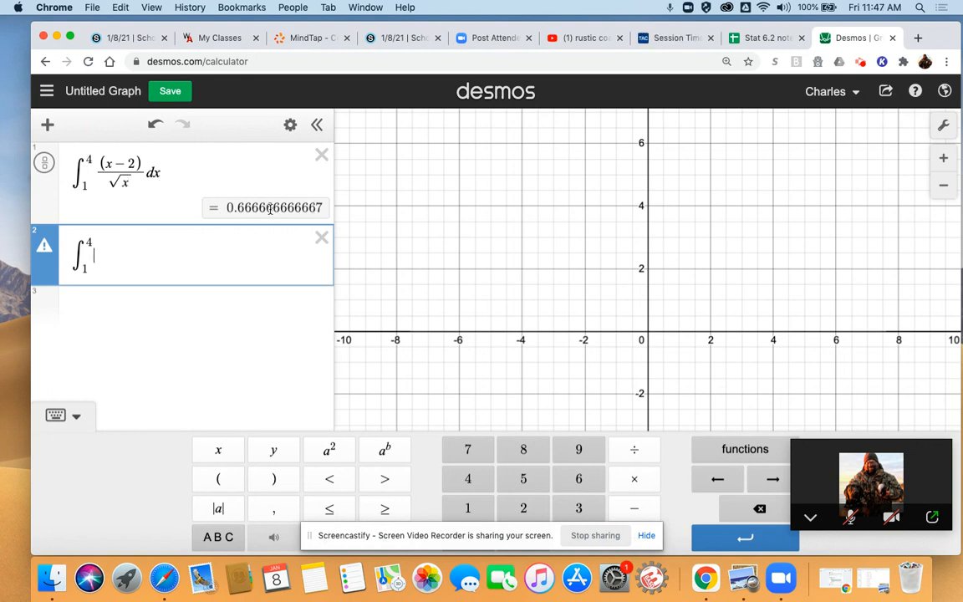
{"action": "mouse_move", "coordinate": [144, 212]}
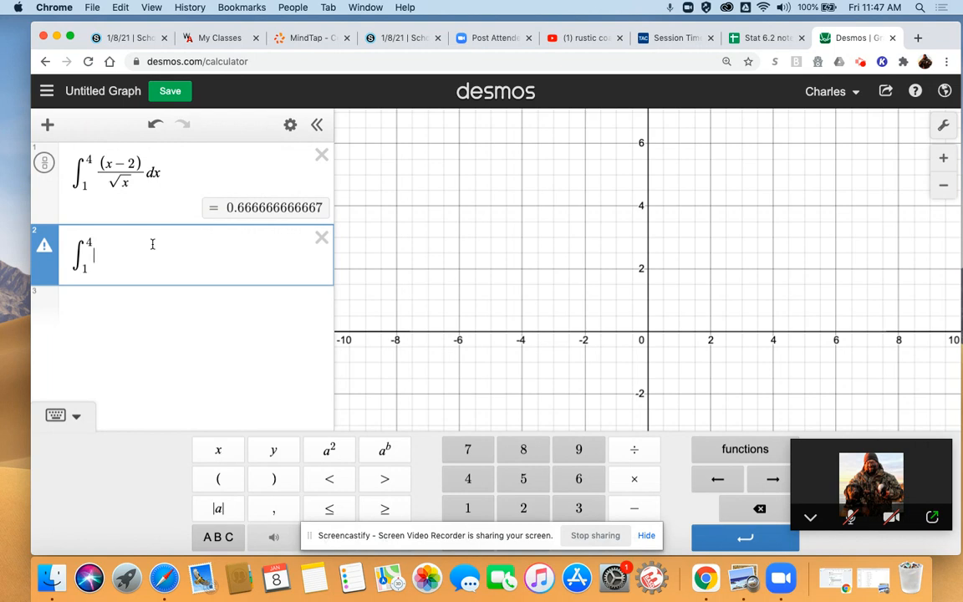
{"action": "mouse_move", "coordinate": [186, 349]}
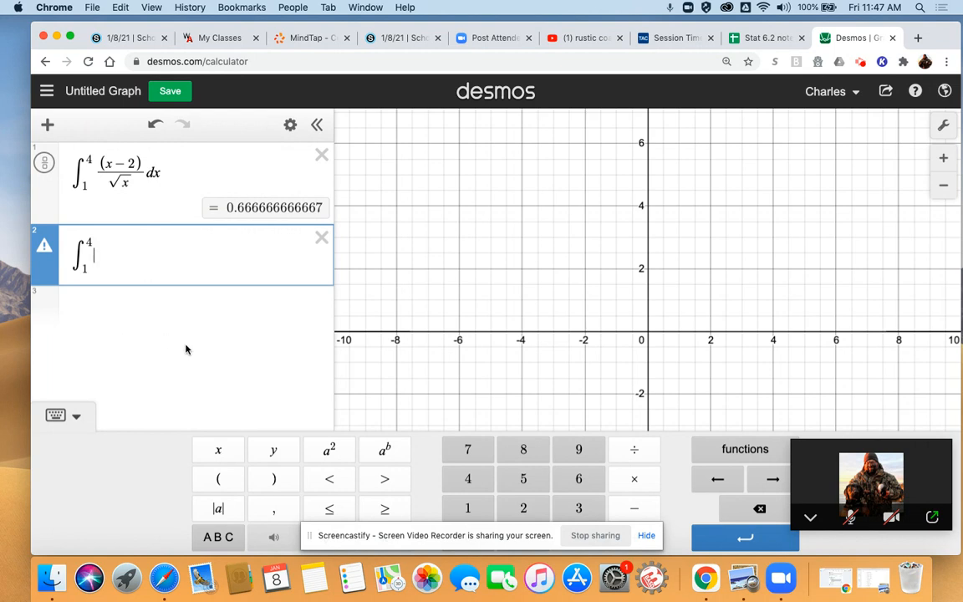
{"action": "mouse_move", "coordinate": [191, 236]}
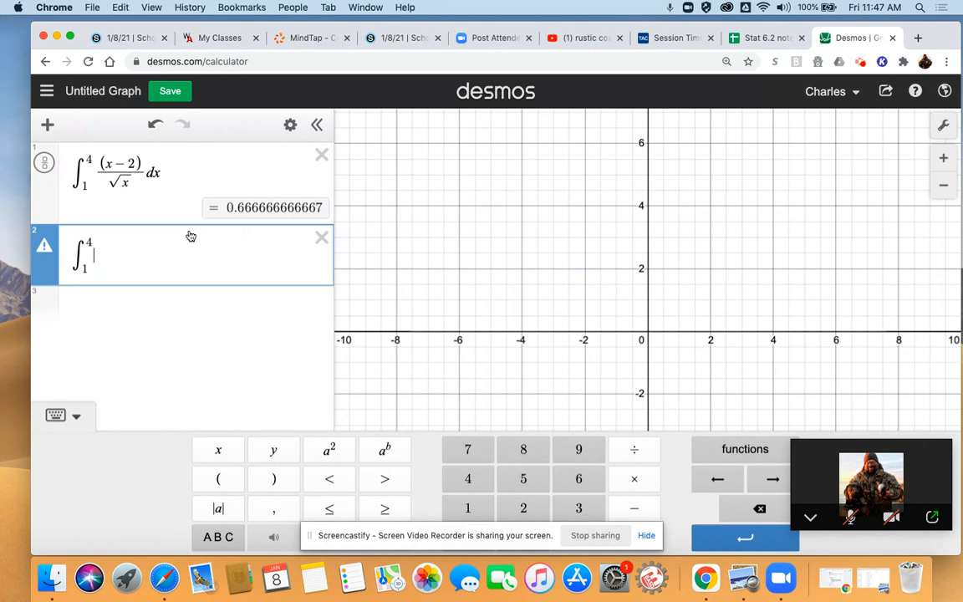
{"action": "mouse_move", "coordinate": [205, 206]}
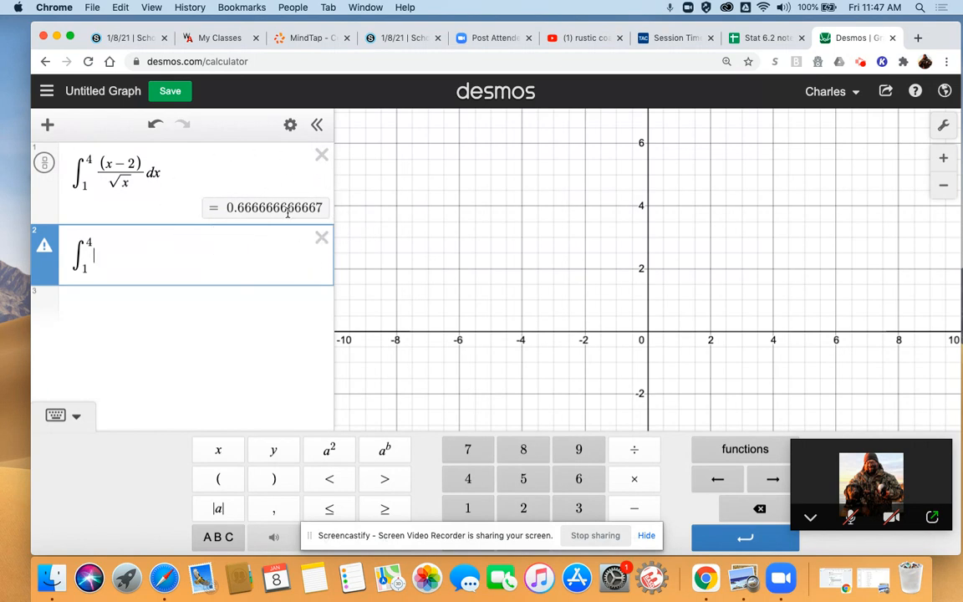
{"action": "mouse_move", "coordinate": [150, 245]}
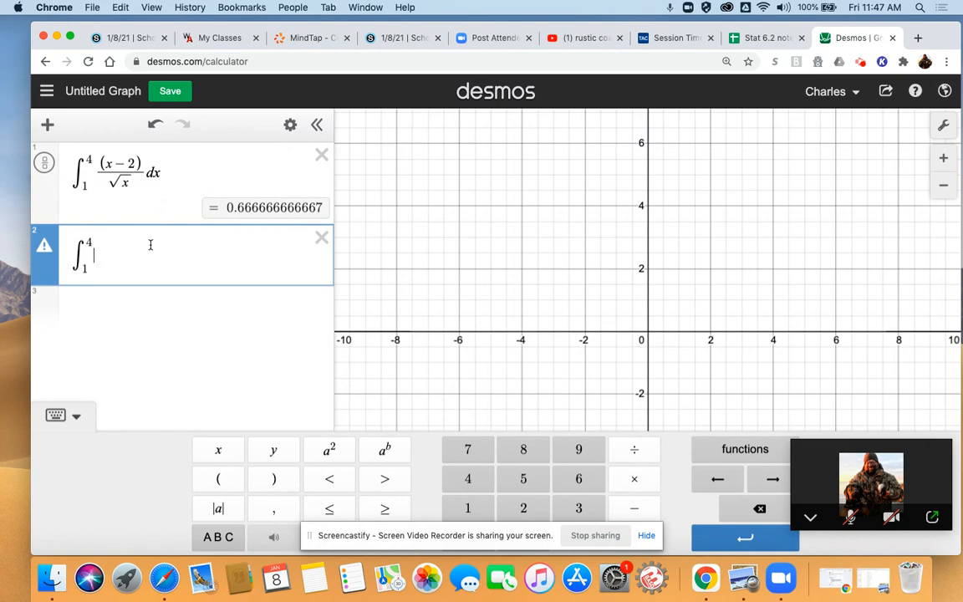
{"action": "mouse_move", "coordinate": [146, 255]}
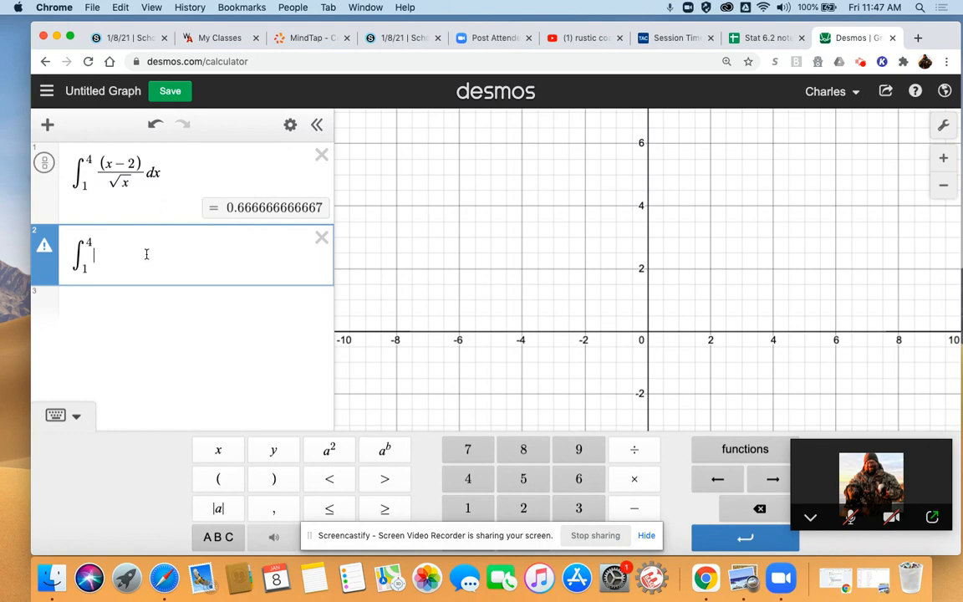
{"action": "mouse_move", "coordinate": [144, 201]}
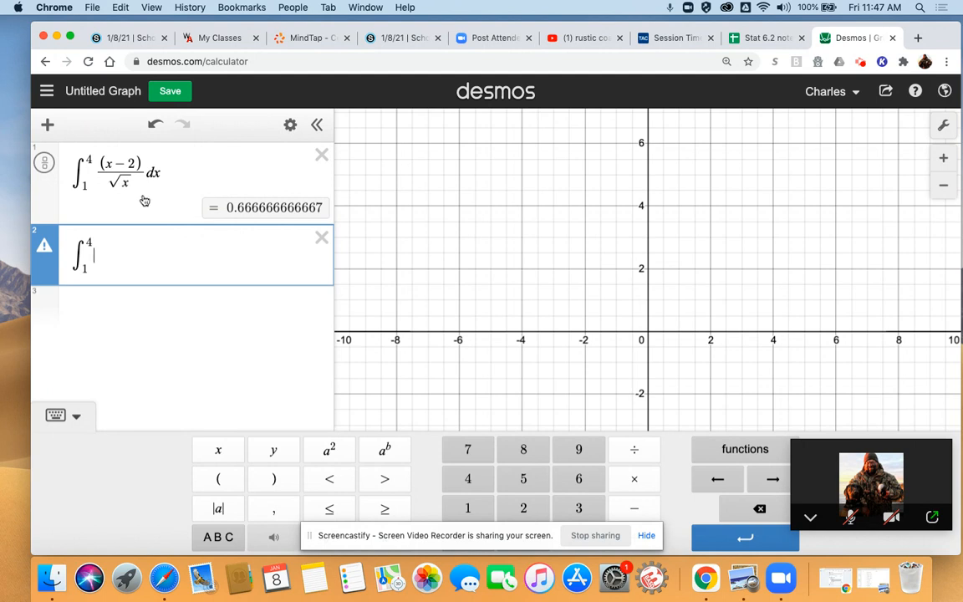
{"action": "mouse_move", "coordinate": [224, 220]}
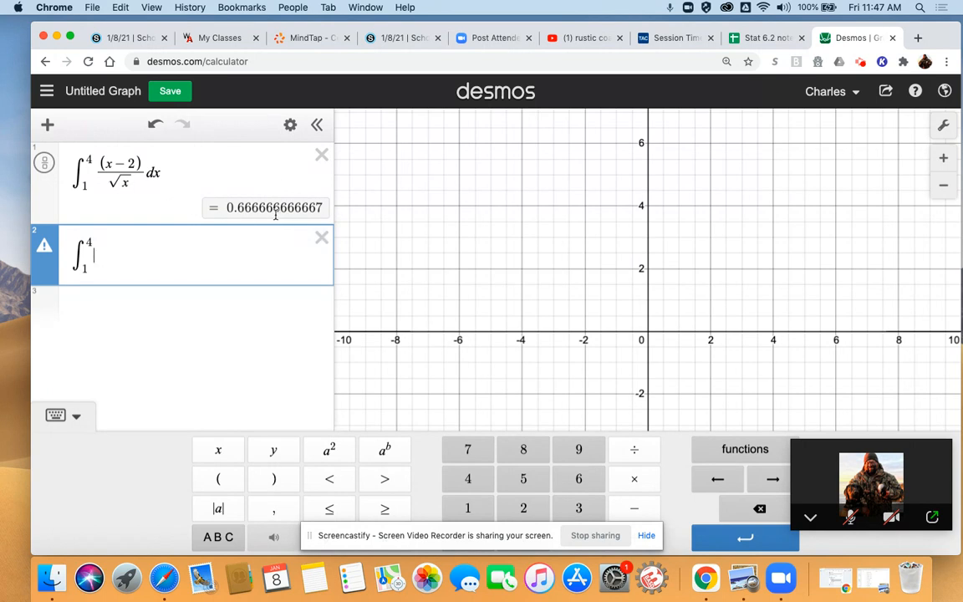
{"action": "mouse_move", "coordinate": [182, 198]}
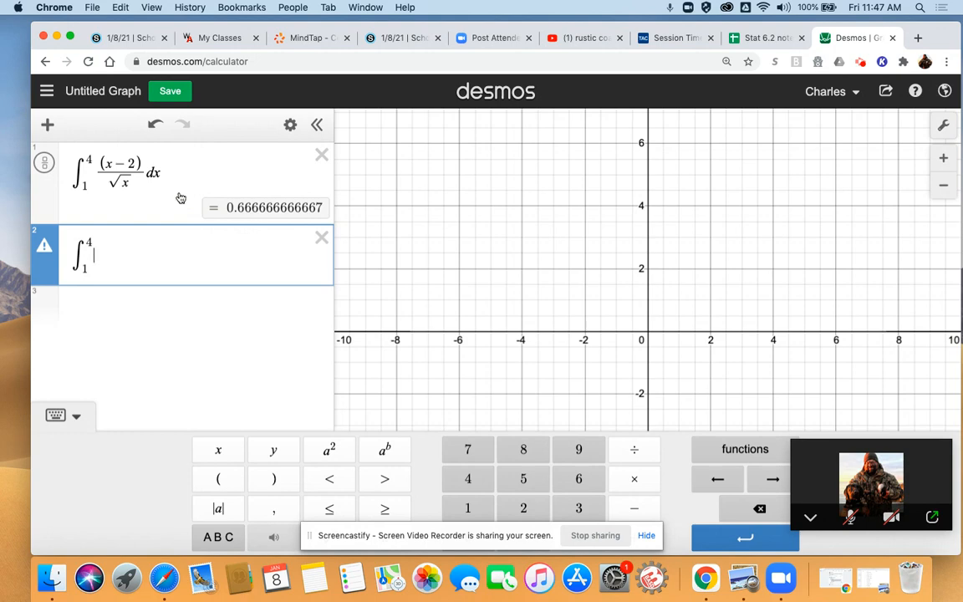
{"action": "mouse_move", "coordinate": [170, 199]}
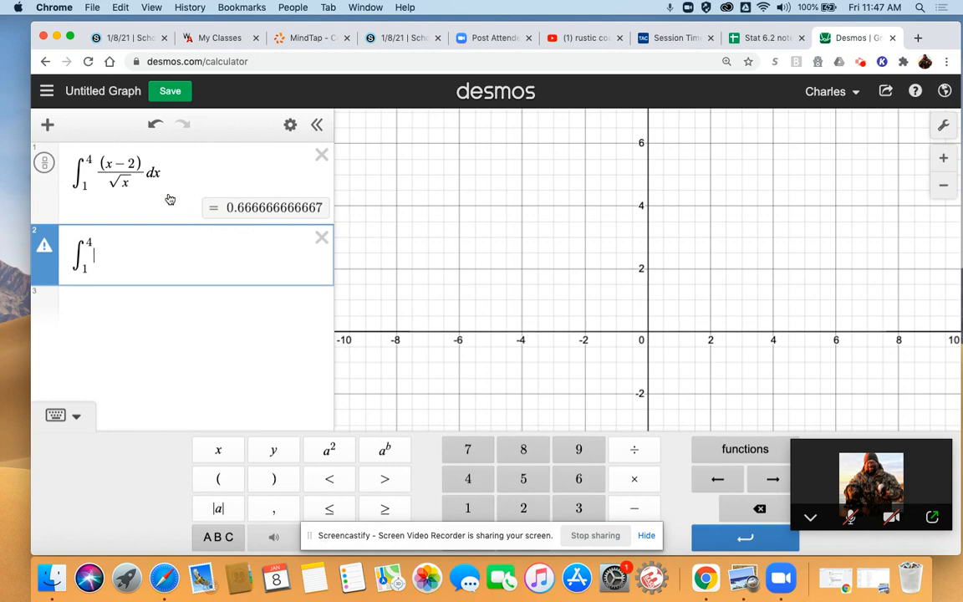
{"action": "mouse_move", "coordinate": [131, 190]}
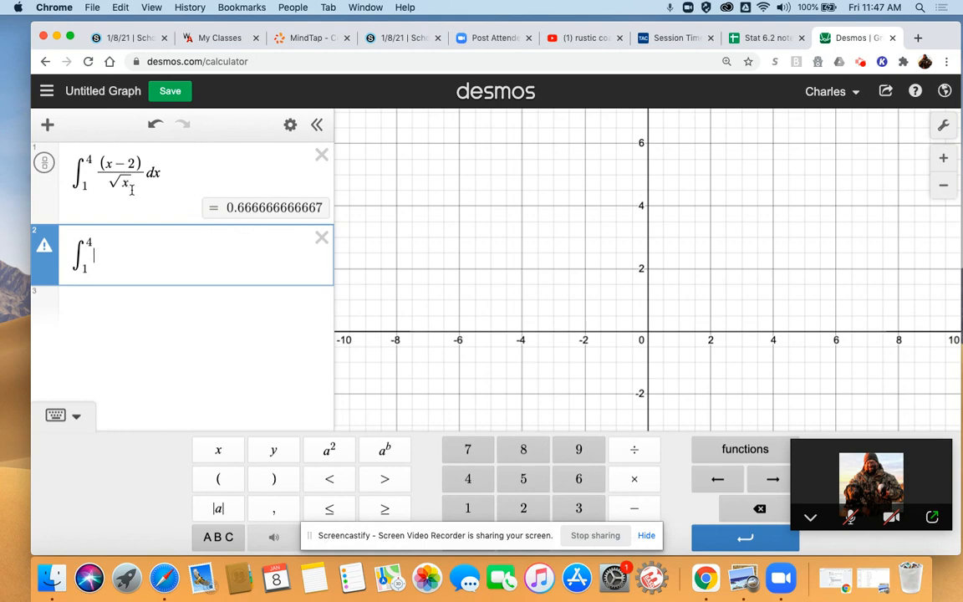
{"action": "mouse_move", "coordinate": [140, 208]}
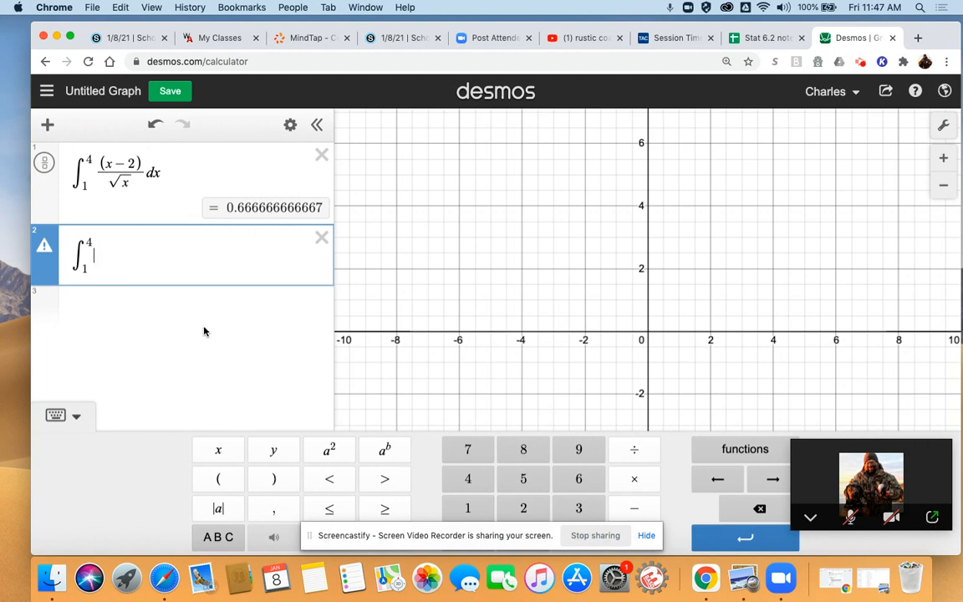
{"action": "mouse_move", "coordinate": [584, 524]}
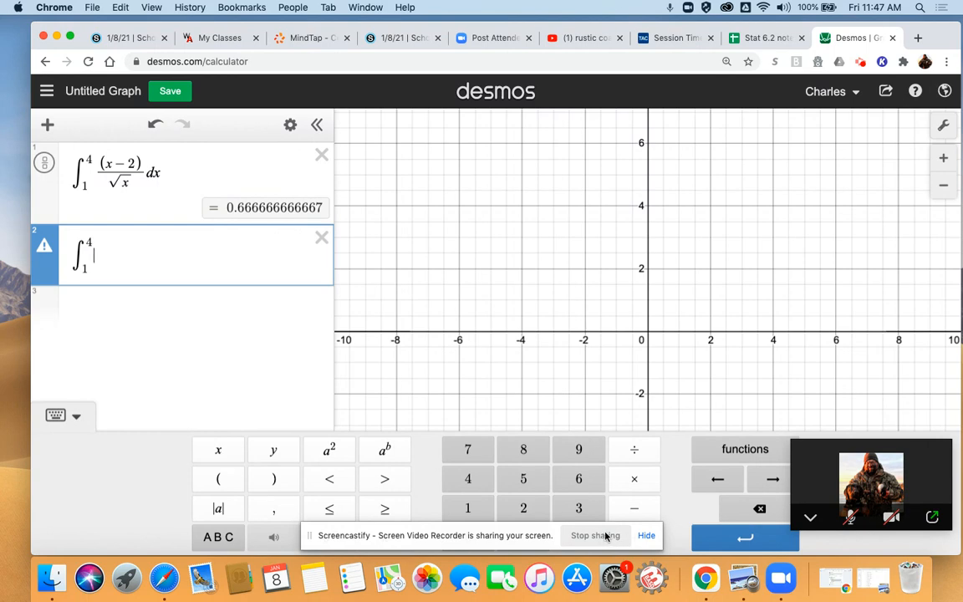
{"action": "mouse_move", "coordinate": [593, 538]}
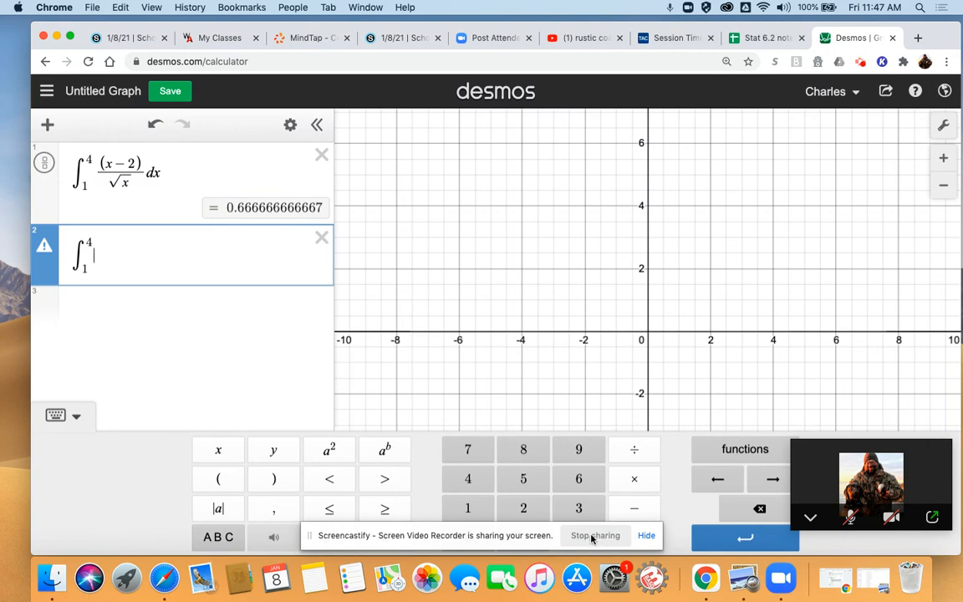